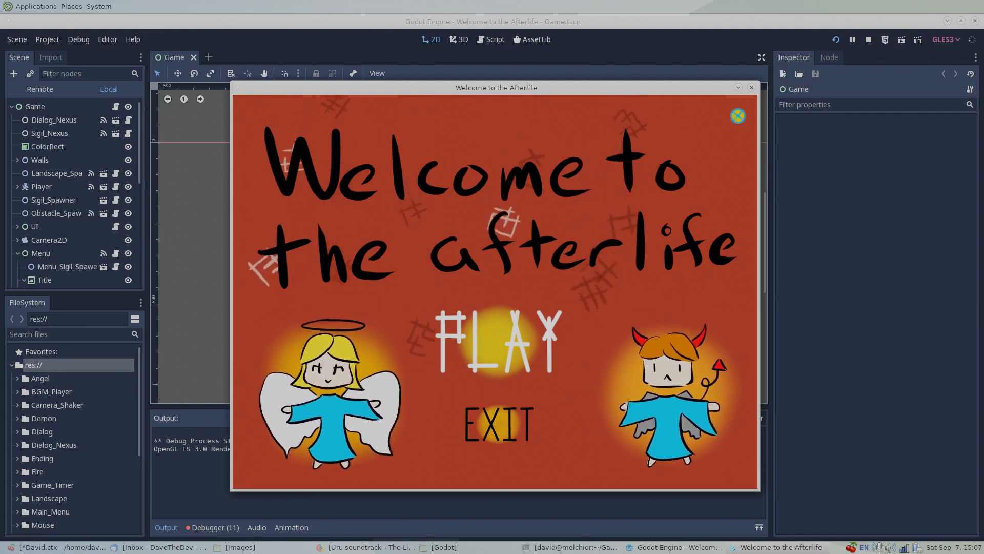
- Switch to the Dave the Dev Tutorials project's empty scene
left_click(497, 342)
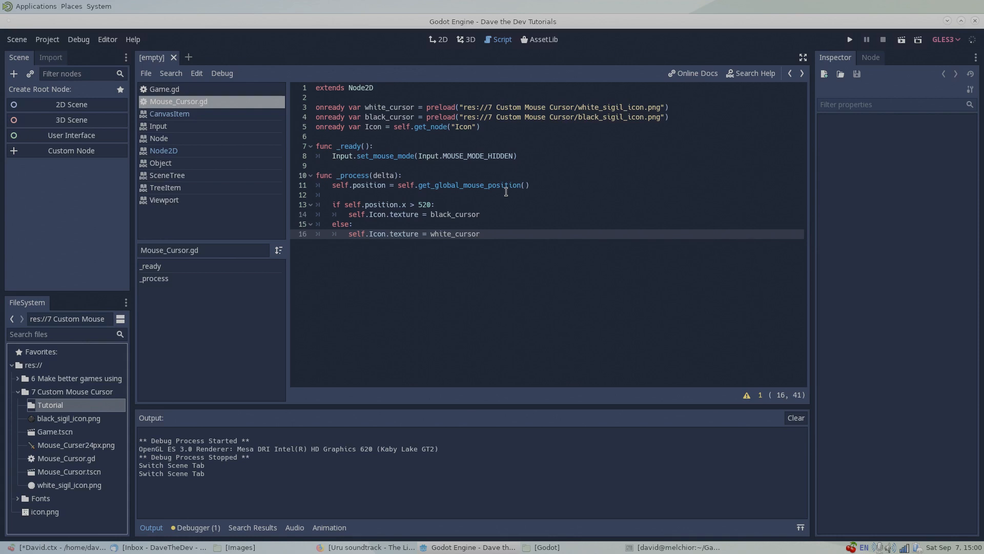
mouse_move(205, 174)
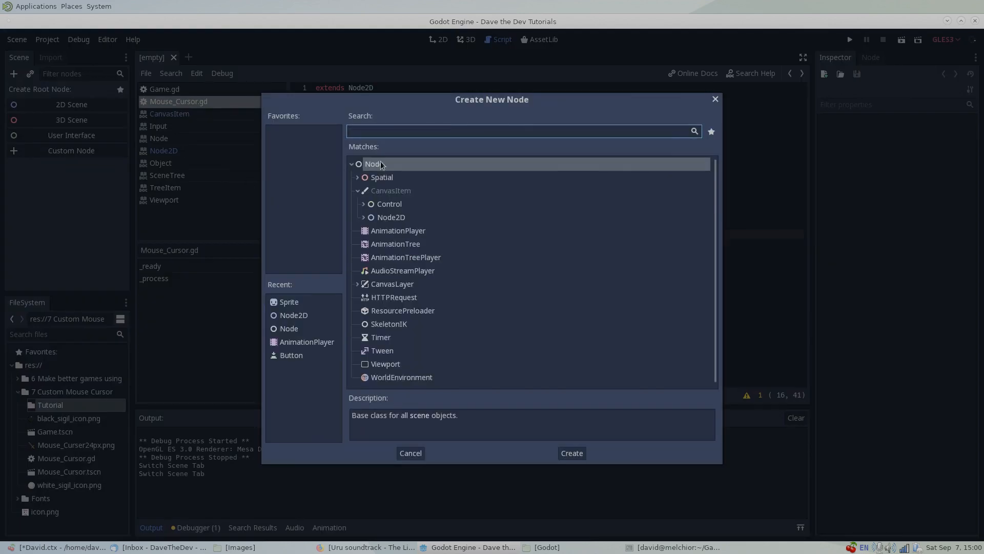
- Create a plain Node root and rename it Game
left_click(573, 453)
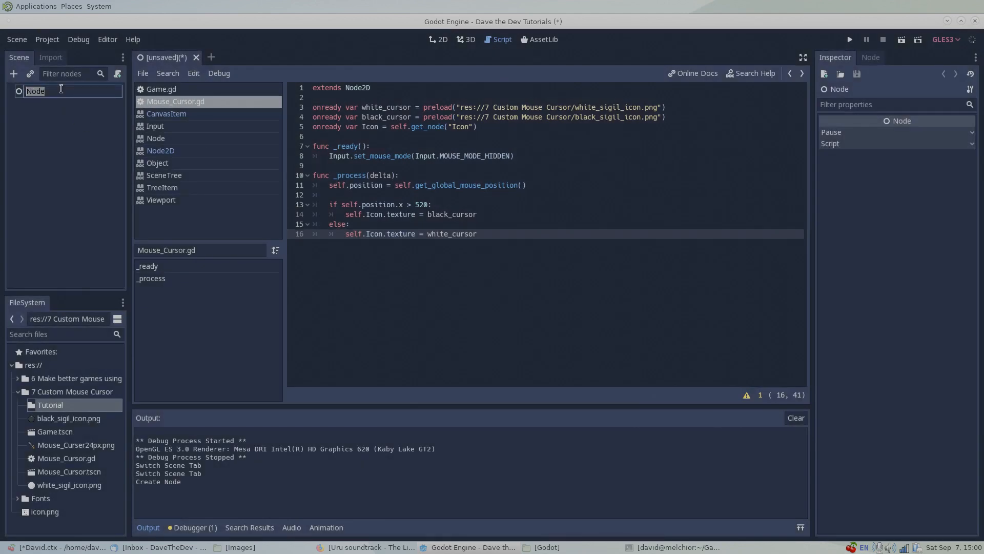
left_click(439, 39)
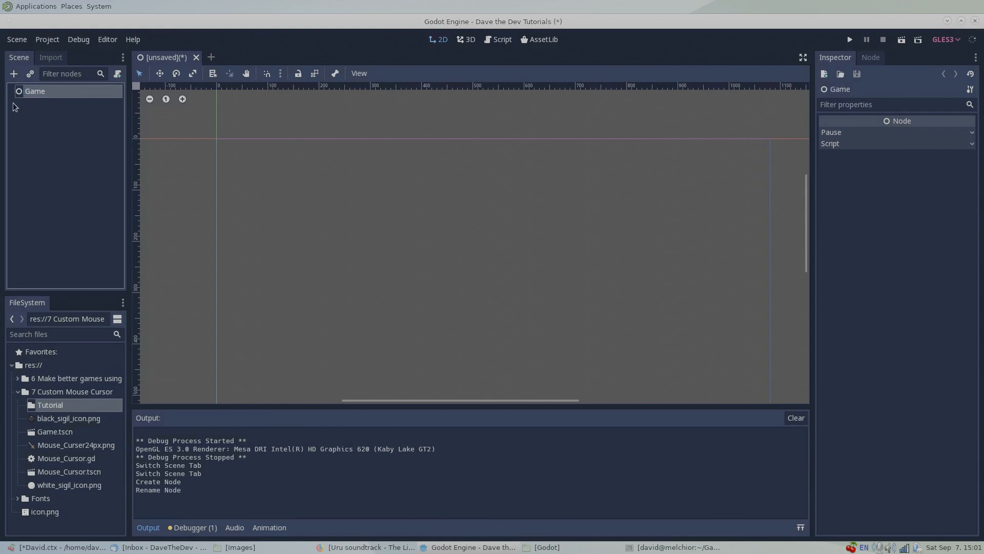
- Save the scene as Game.tscn in the Tutorial folder
left_click(17, 39)
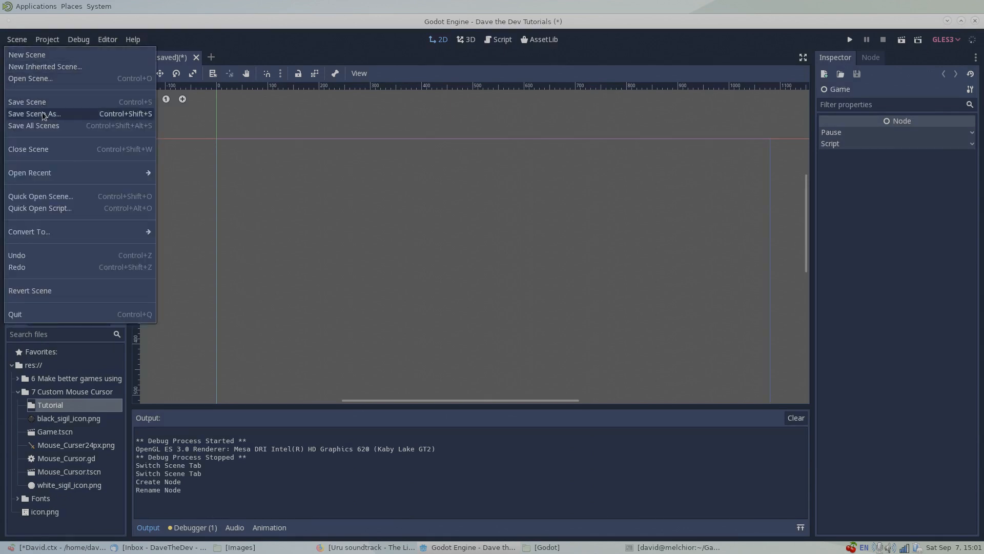
left_click(34, 113)
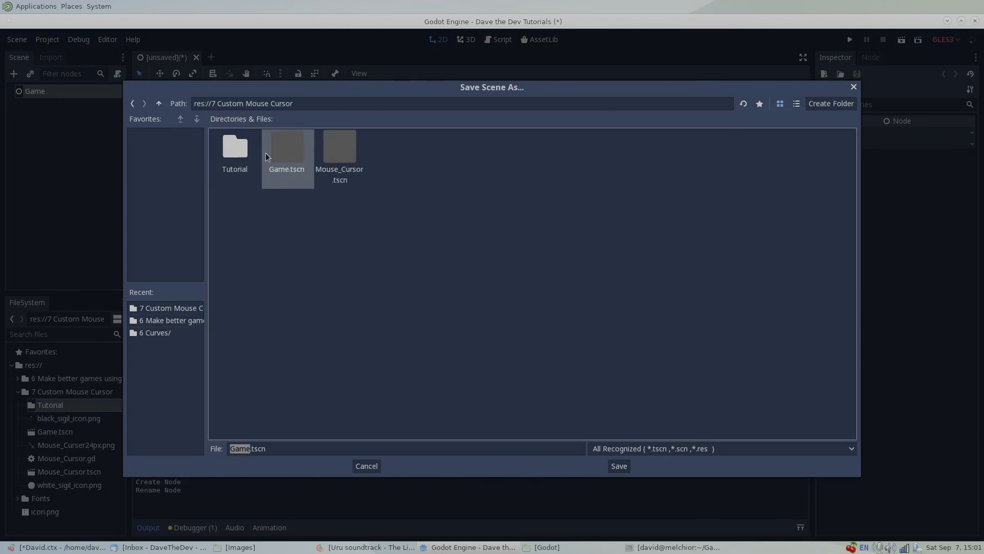
double_click(235, 148)
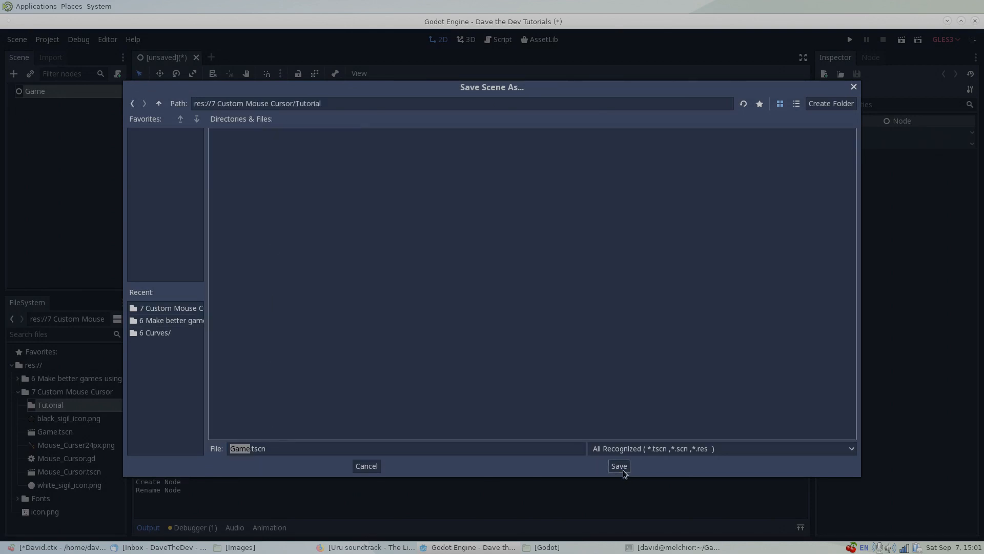
left_click(619, 466)
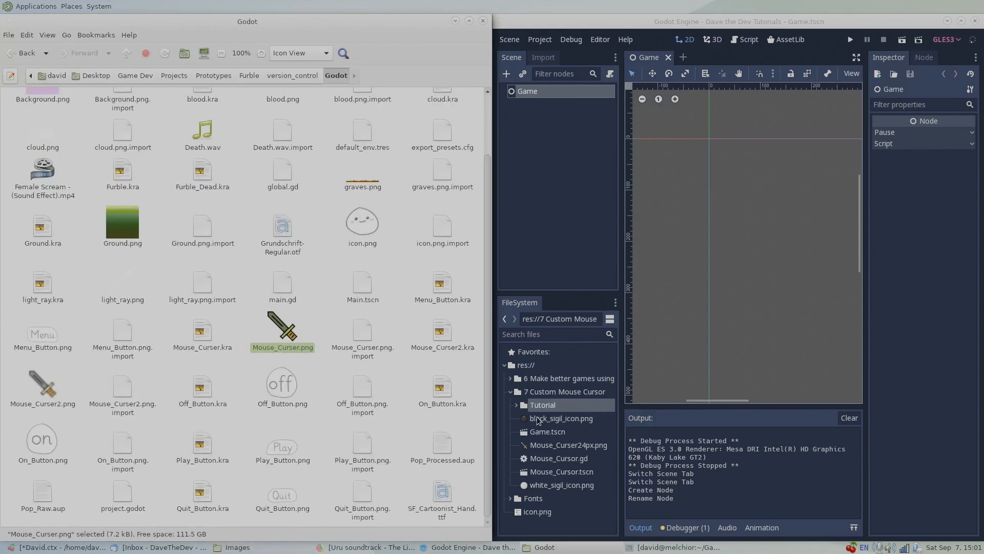
- Copy Mouse_Curser.png from Caja into the project's Tutorial folder
left_click(515, 405)
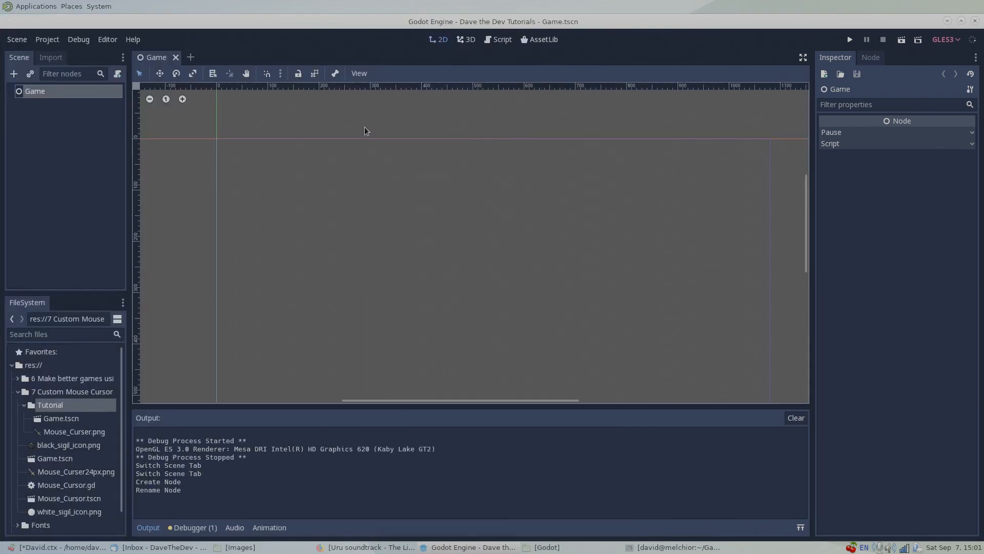
left_click(849, 39)
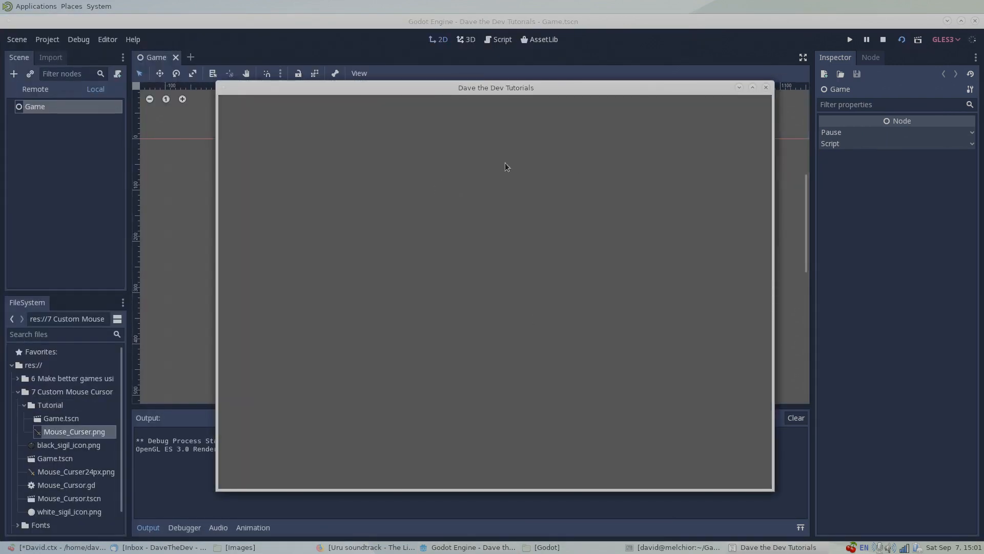
mouse_move(385, 279)
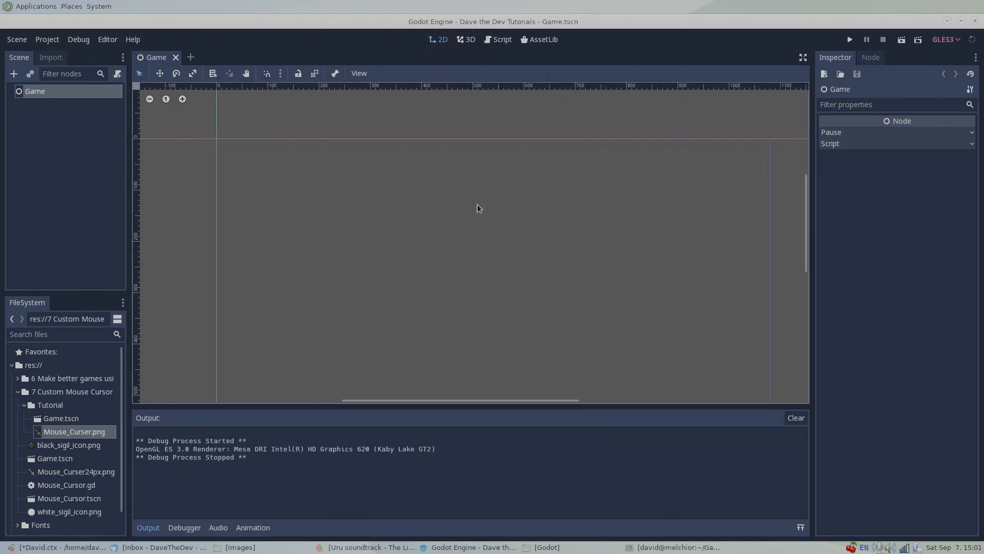
mouse_move(49, 40)
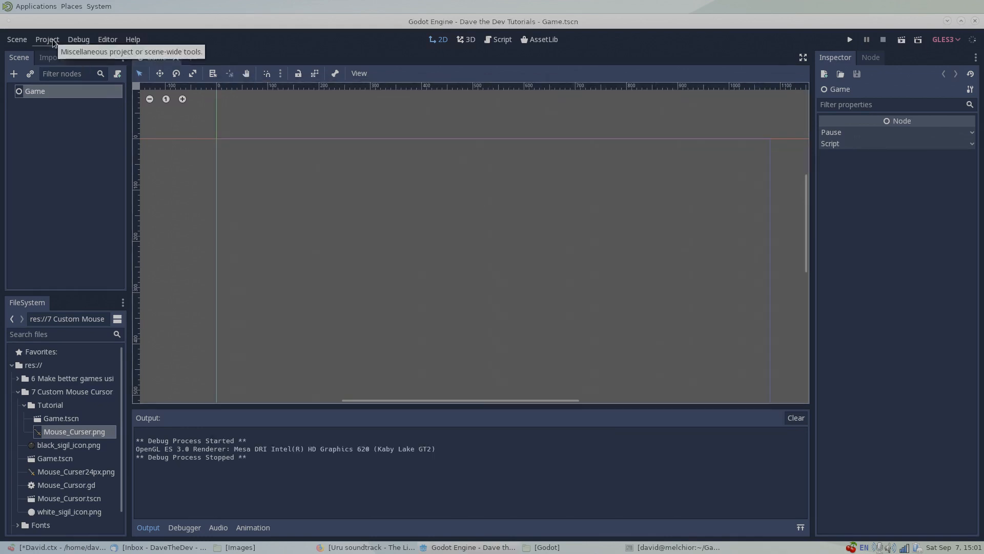
- Set Mouse_Curser.png as the custom image under Display > Mouse Cursor in Project Settings
left_click(48, 39)
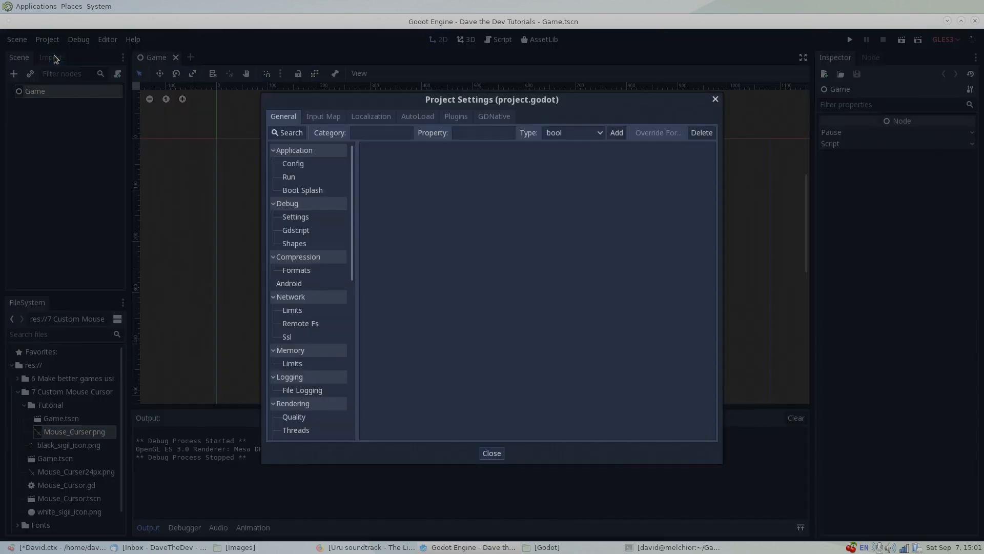
scroll("down", 3)
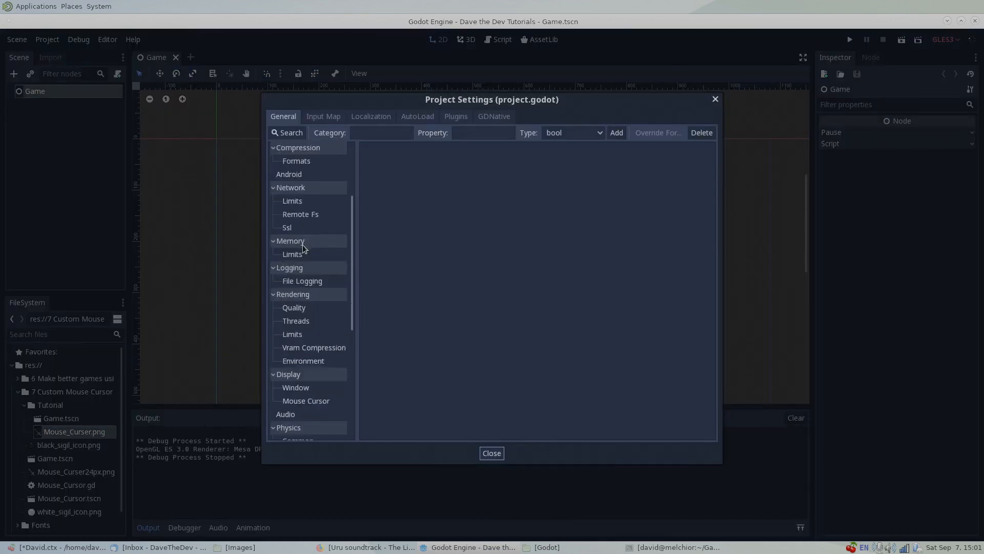
scroll("down", 3)
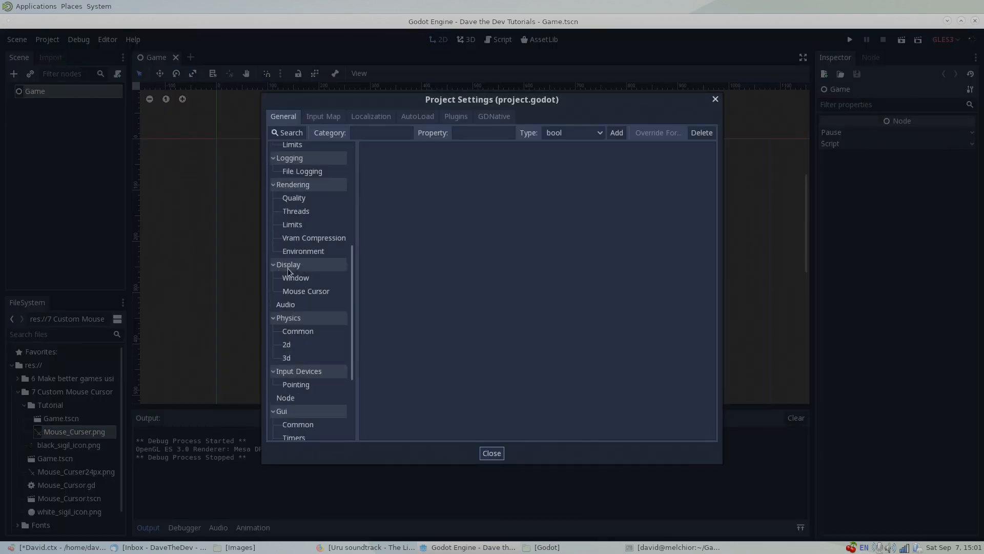
left_click(305, 291)
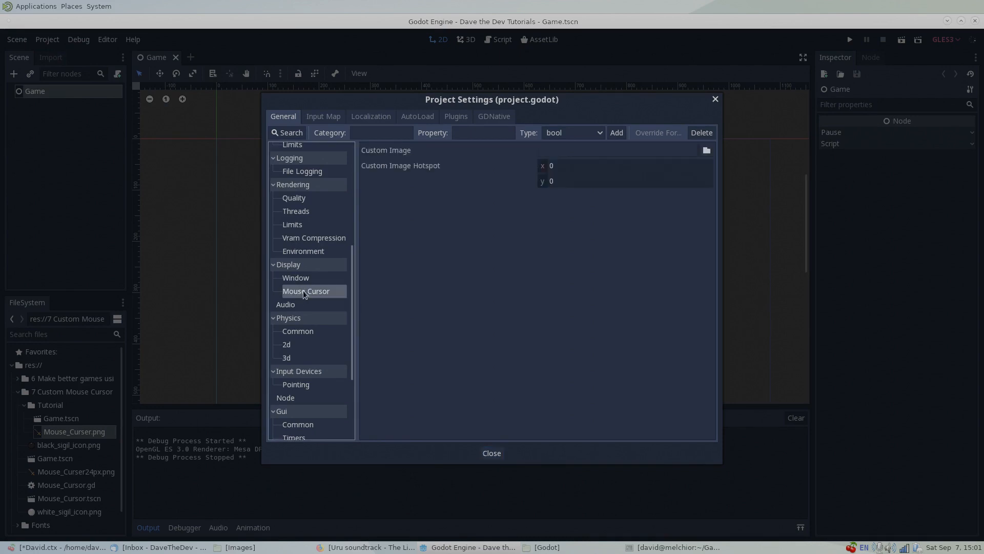
mouse_move(699, 143)
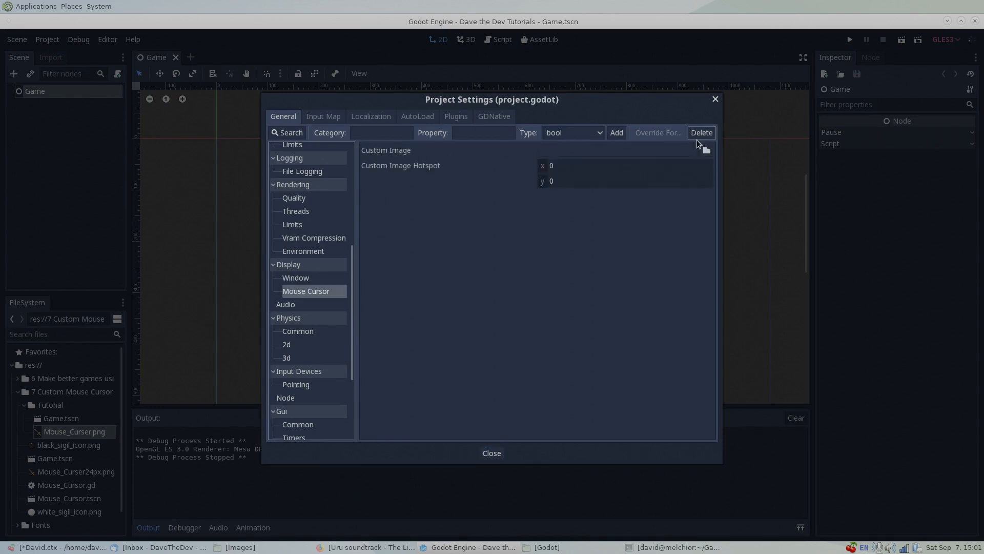
left_click(706, 149)
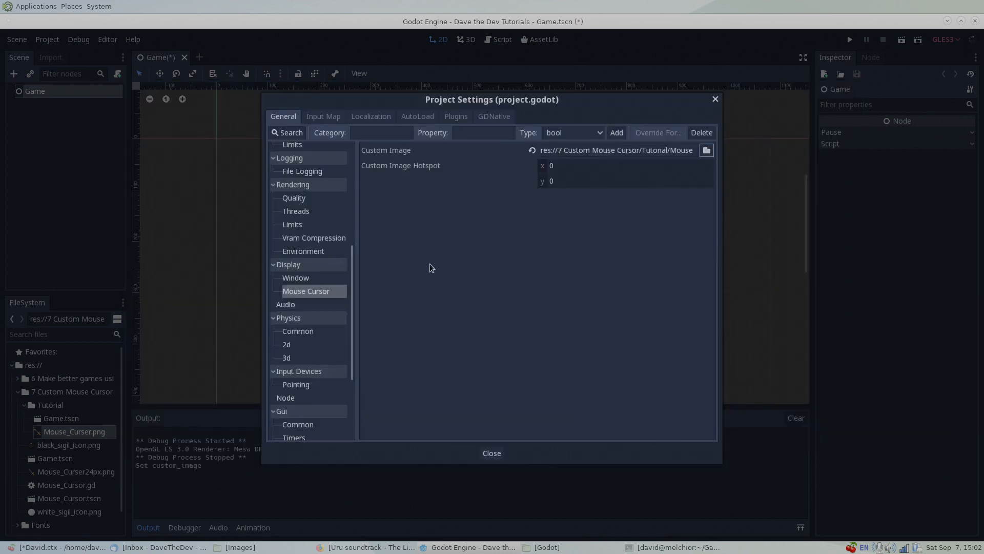
left_click(492, 453)
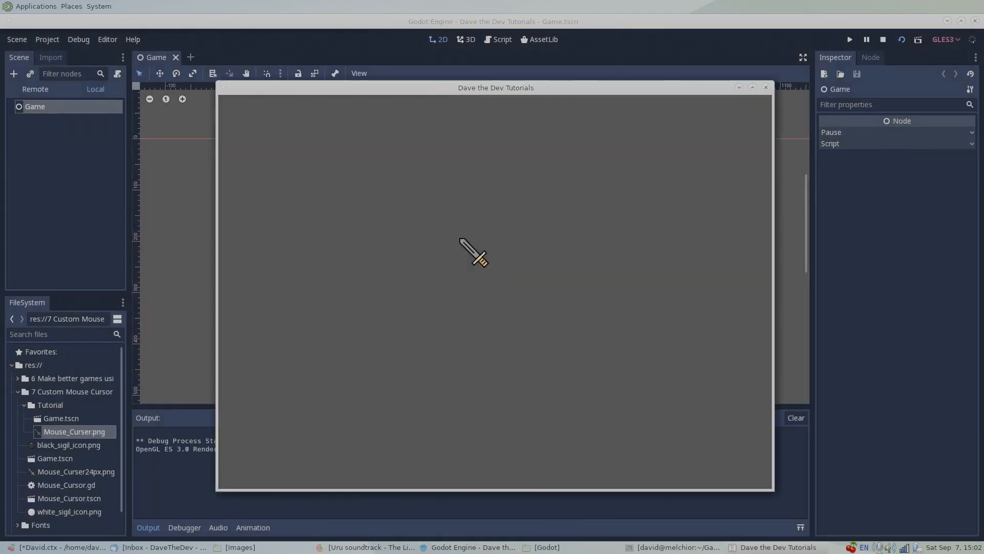
mouse_move(558, 285)
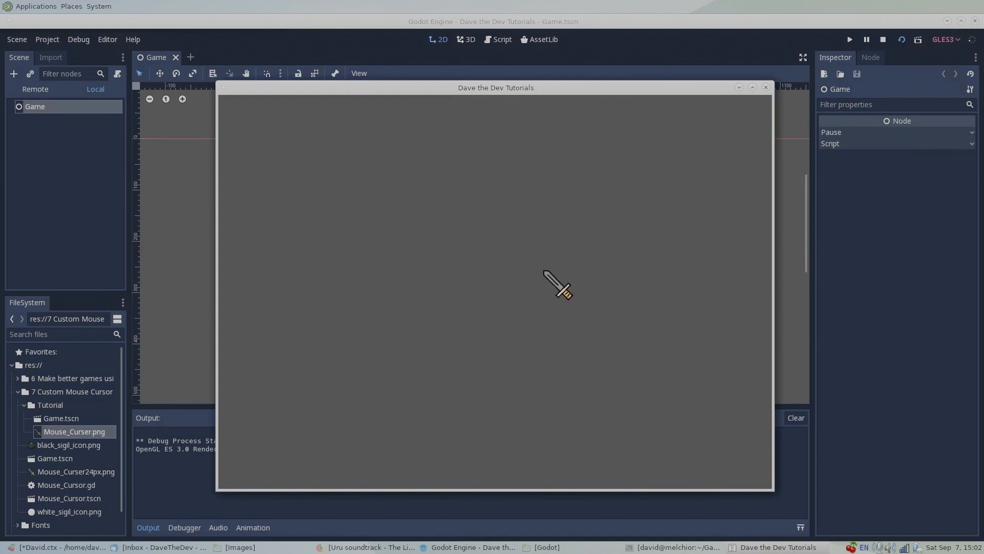
mouse_move(408, 250)
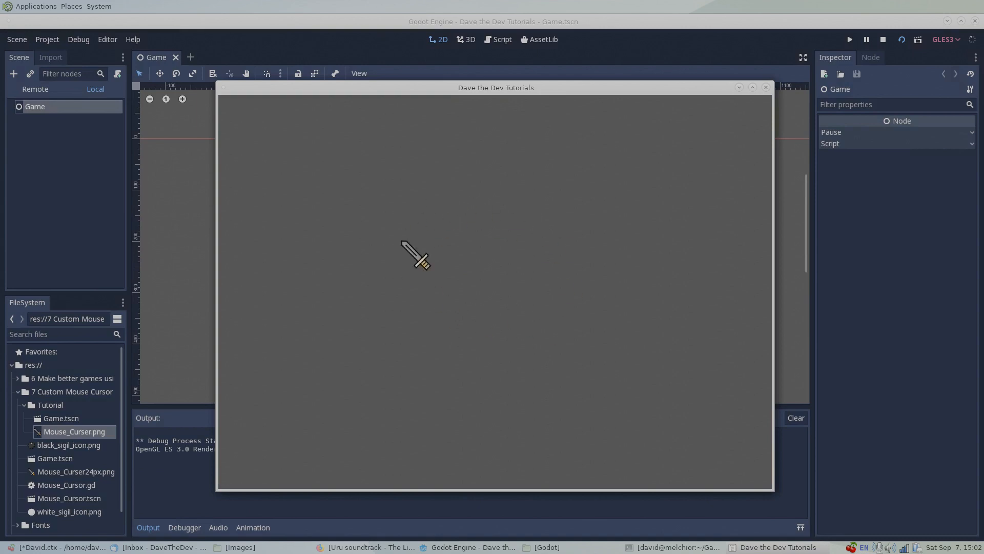
mouse_move(524, 245)
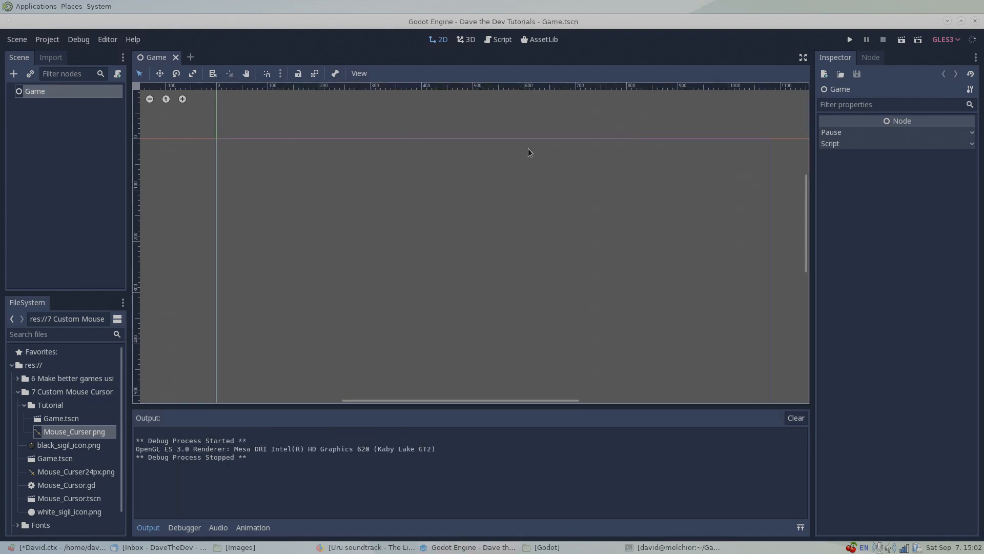
mouse_move(301, 148)
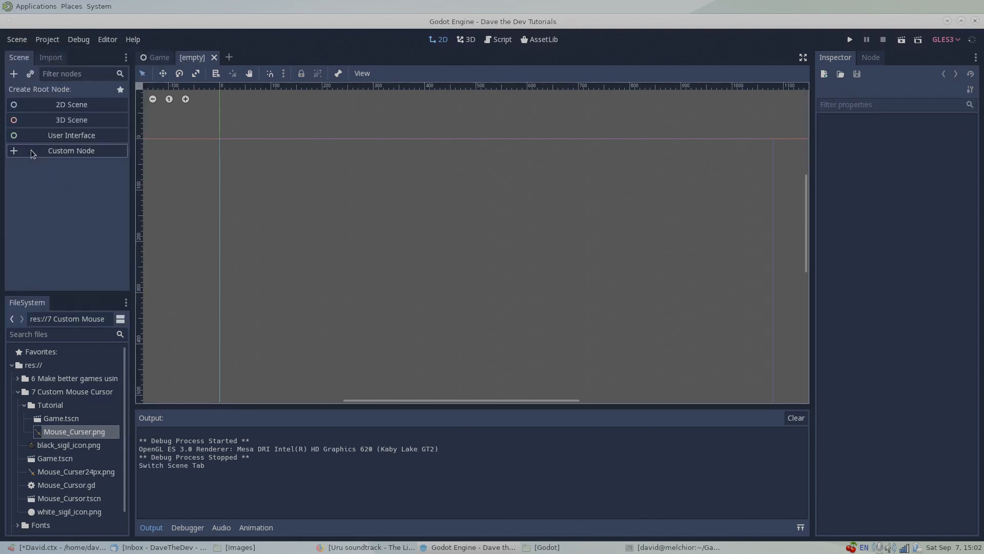
- Create a Node2D root node and rename it Mouse_Cursor
left_click(71, 150)
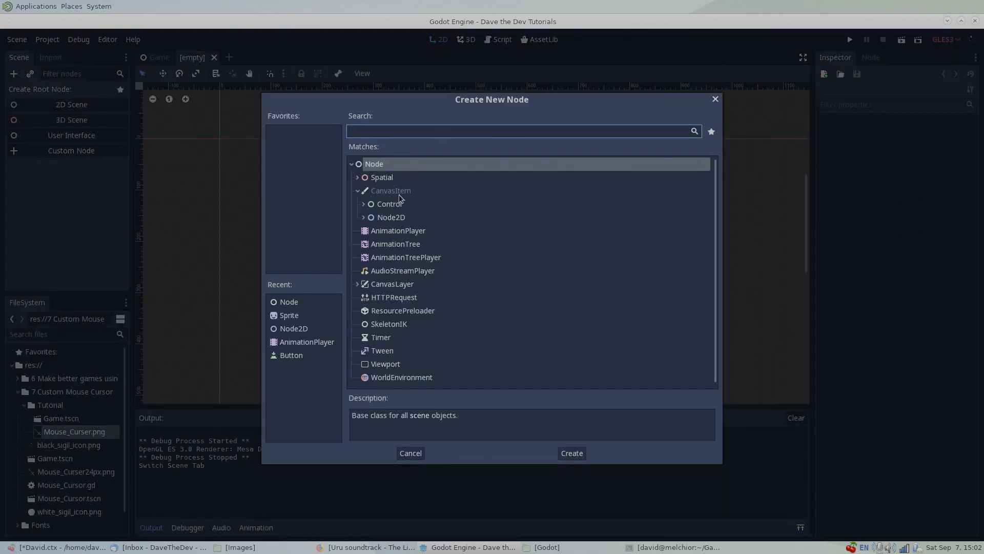
mouse_move(372, 203)
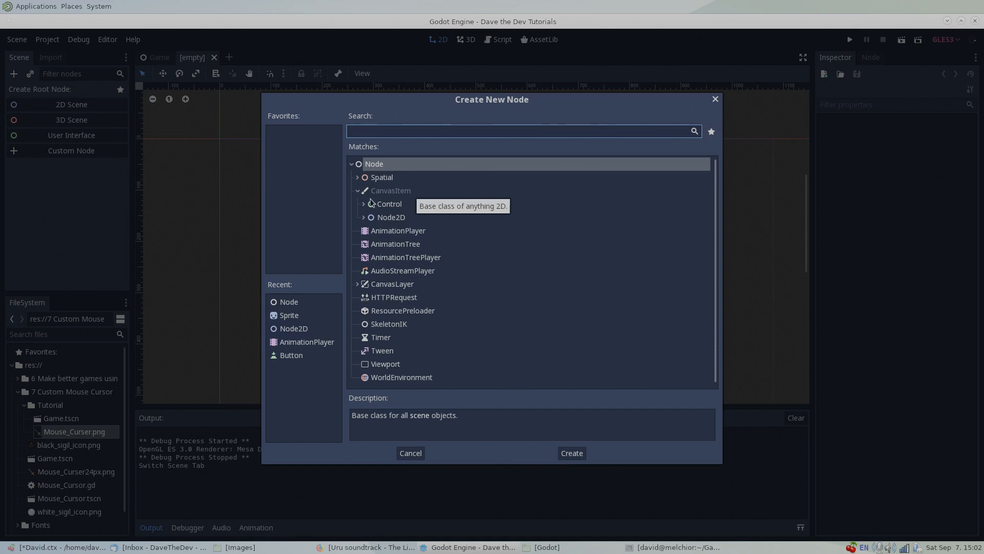
scroll("down", 3)
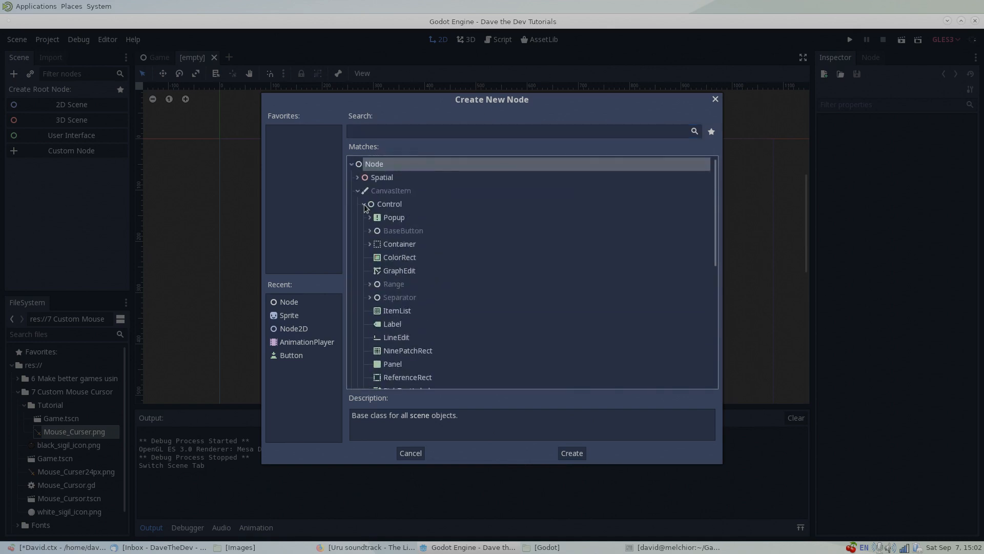
scroll("down", 3)
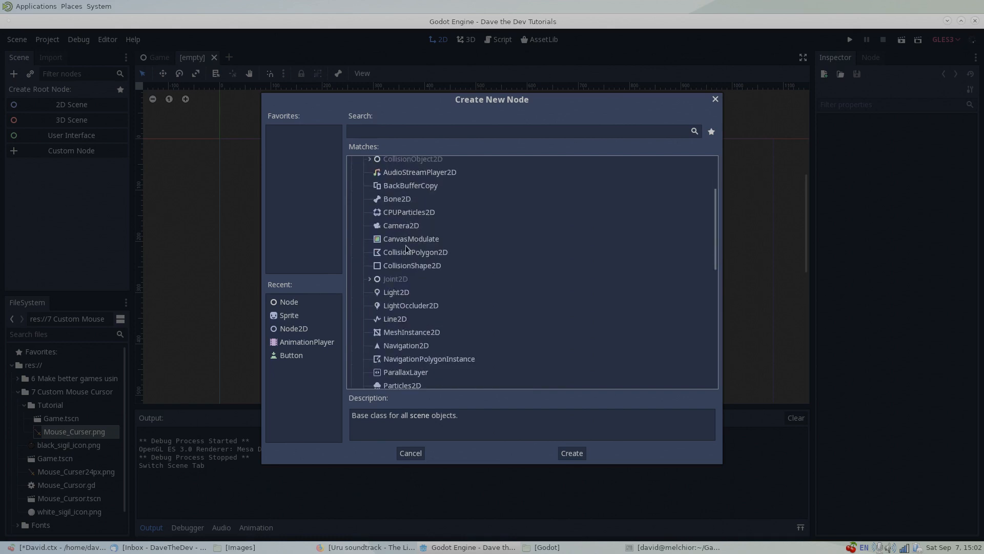
scroll("down", 3)
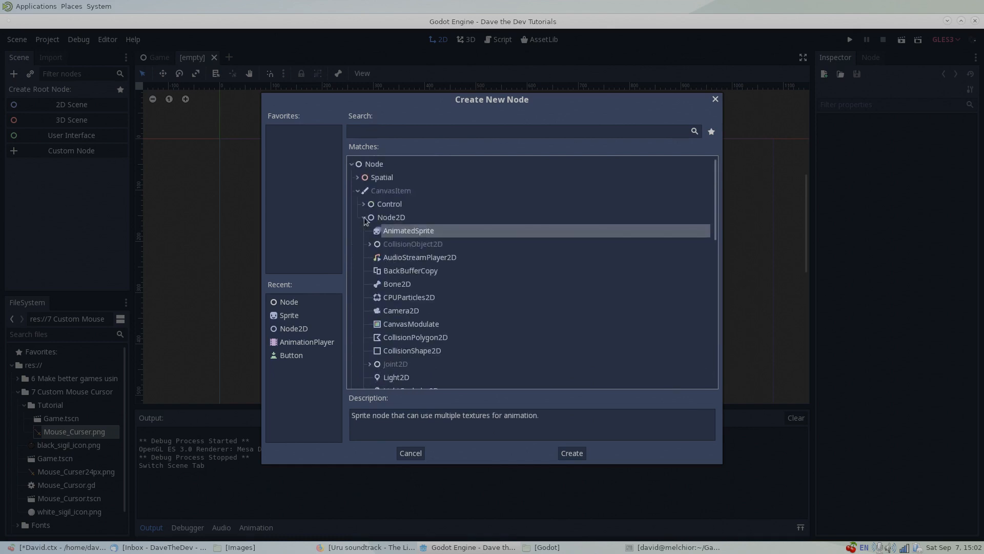
left_click(572, 453)
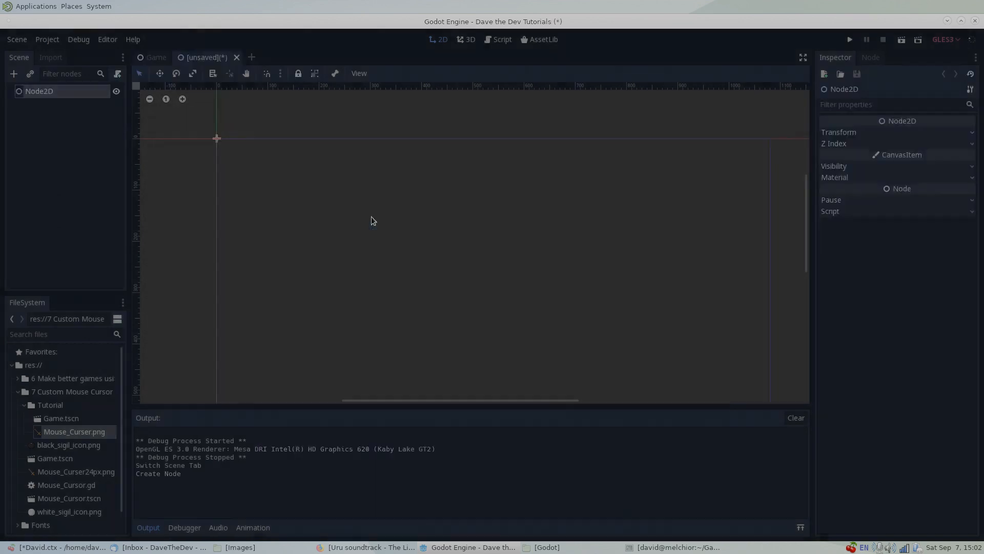
double_click(36, 91)
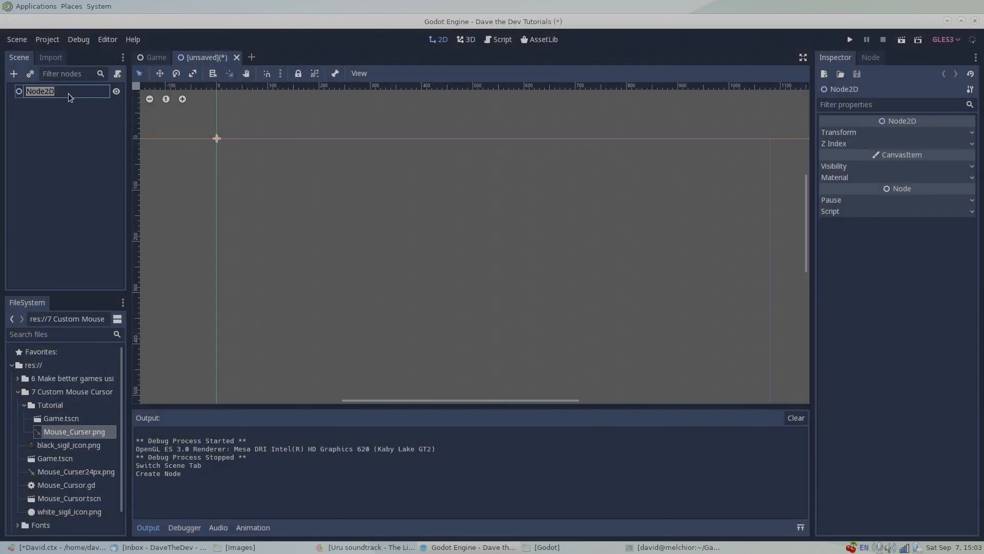
type("Mouse_Cursor")
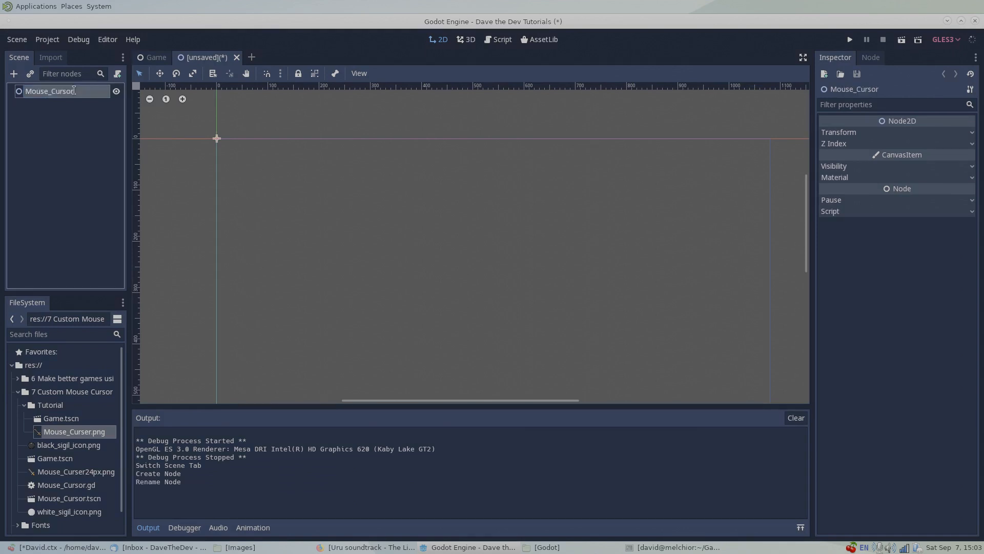
- Save the scene as Mouse_Cursor.tscn in the Tutorial folder
left_click(17, 39)
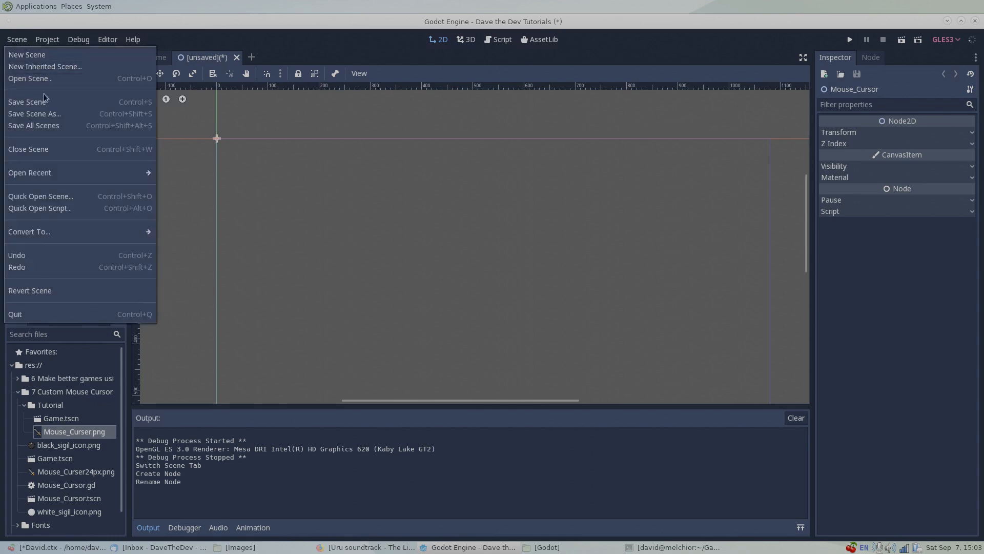
left_click(33, 114)
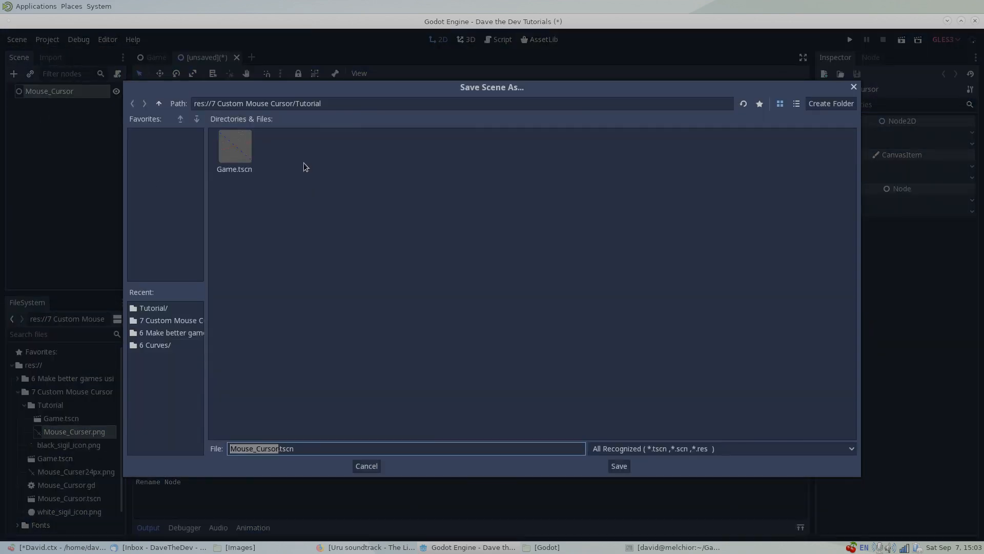
left_click(619, 465)
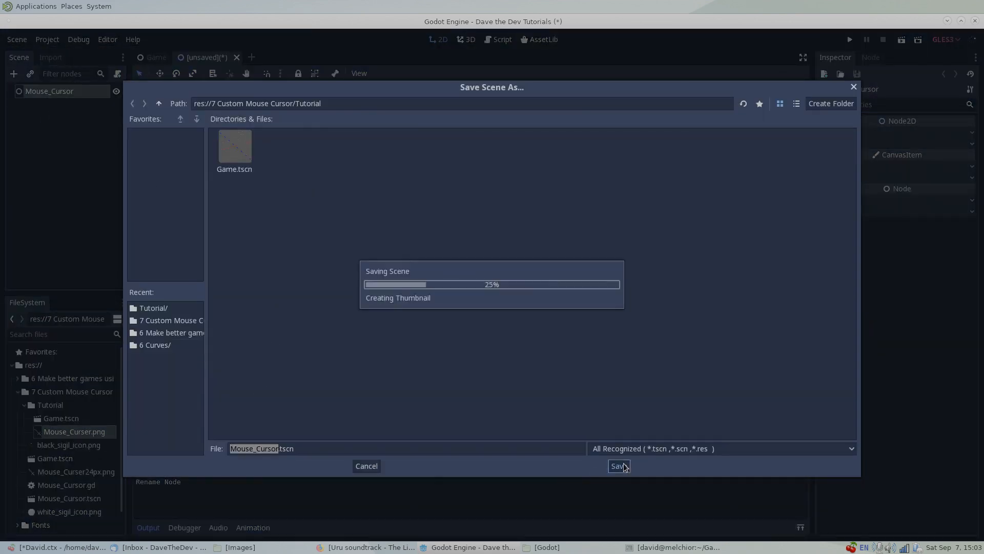
left_click(619, 465)
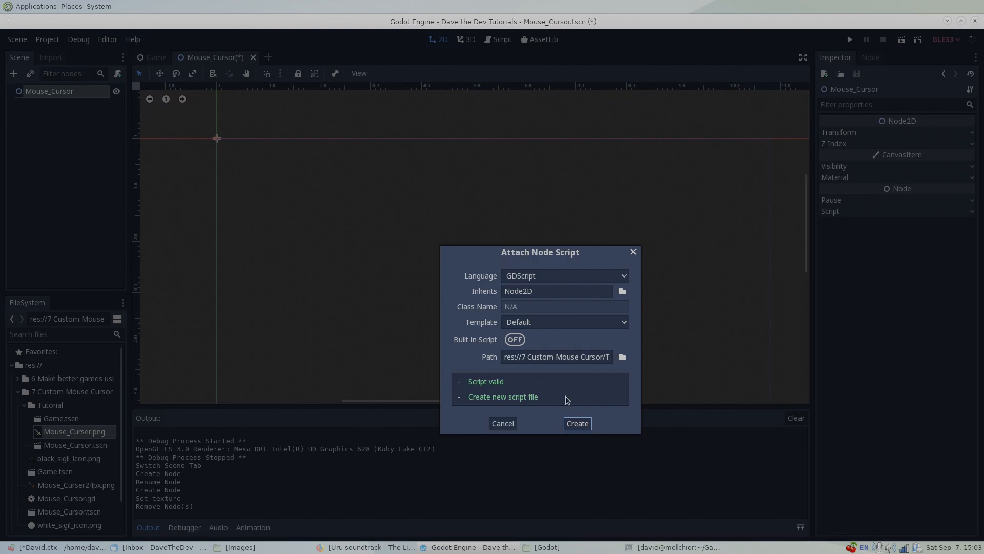
- Create Mouse_Cursor.gd with a _ready that calls Input.set_mouse_mode to hide the cursor
left_click(577, 422)
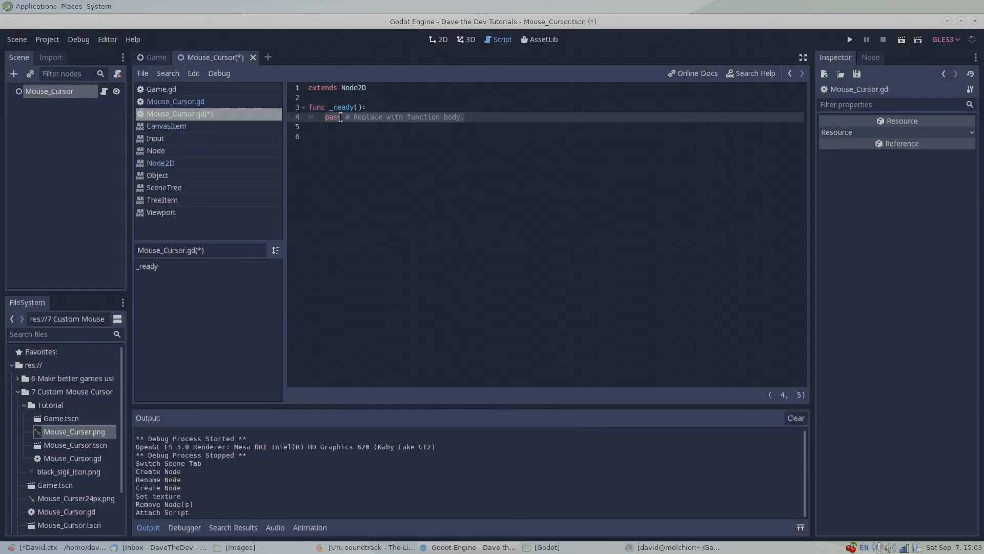
type("Input")
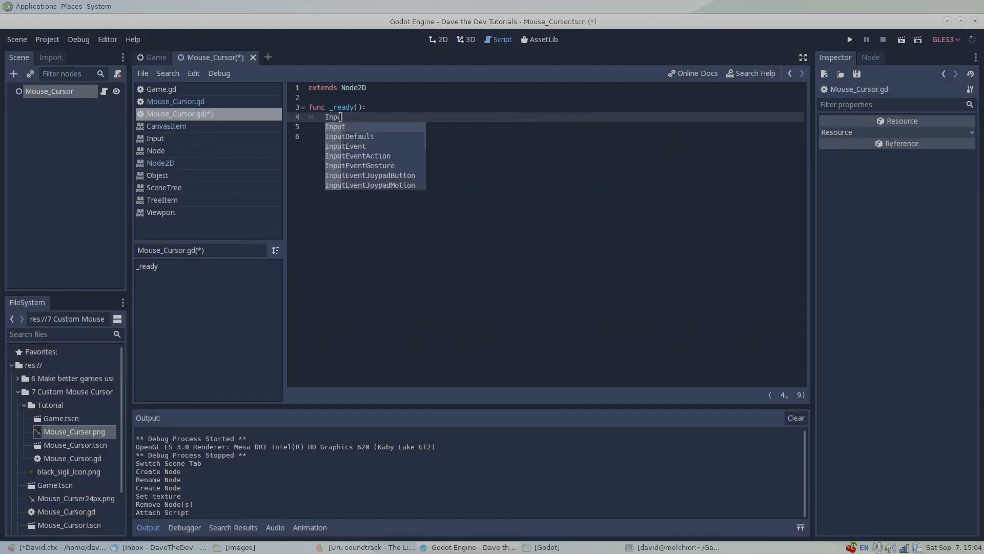
type(".")
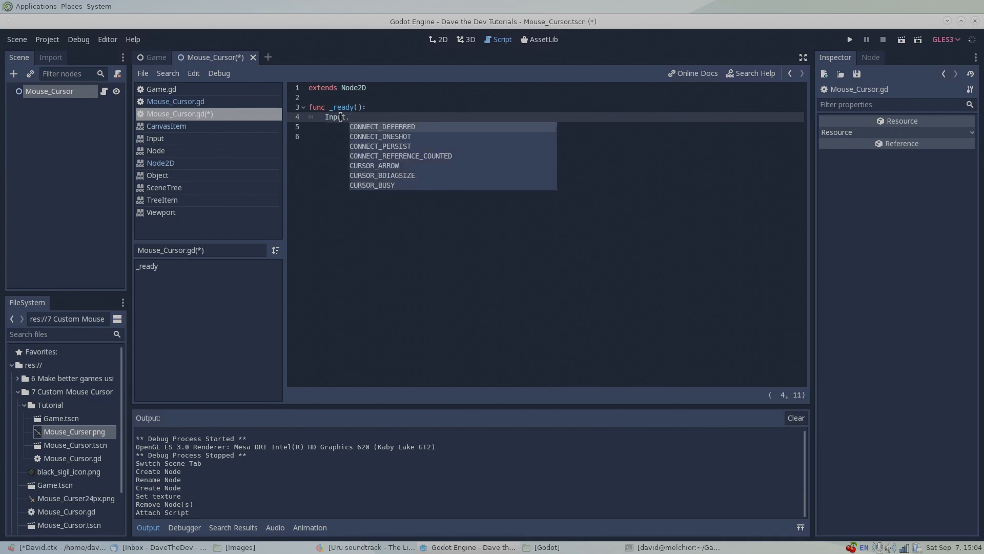
type("set")
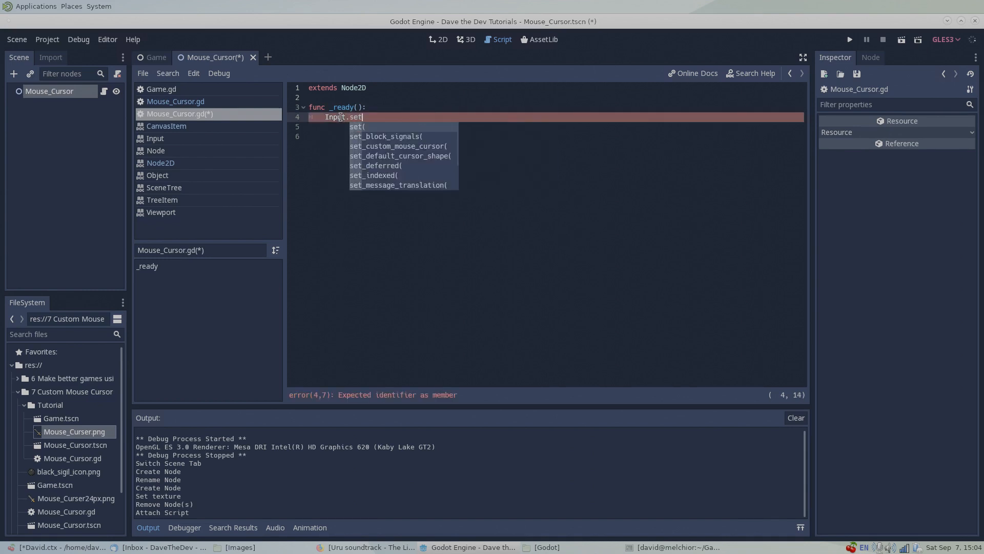
type("_mouse_mode(")
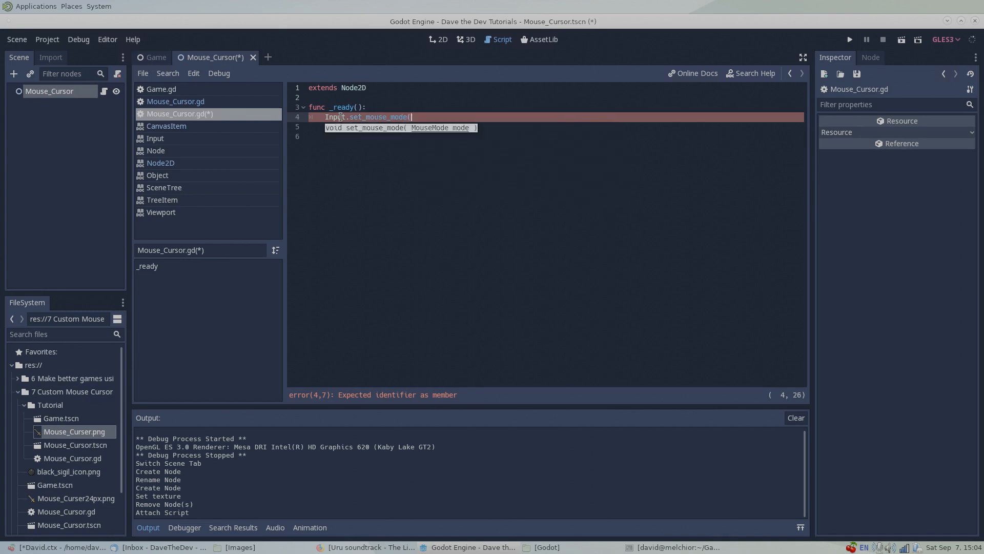
type("Input")
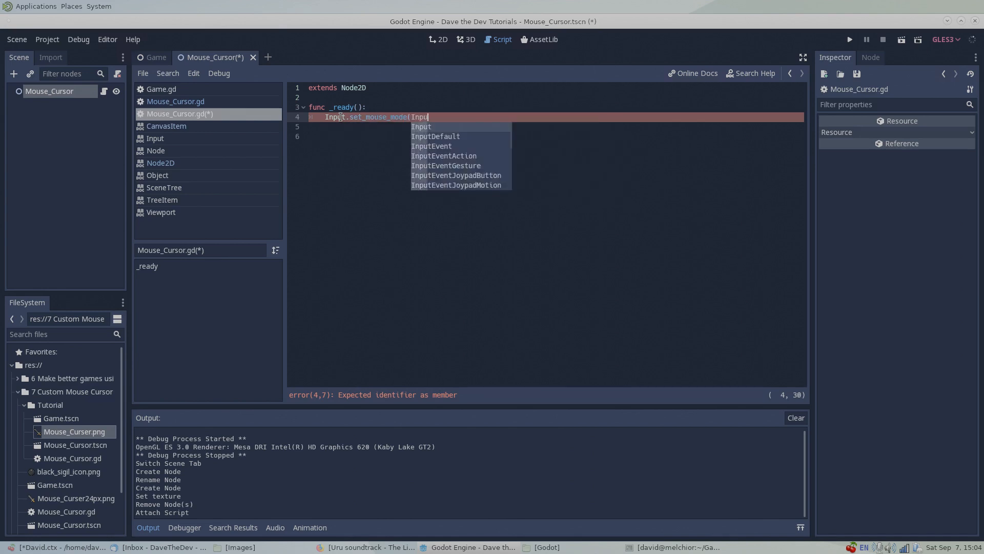
type(".MOUSE_MODE_HIDDEN")
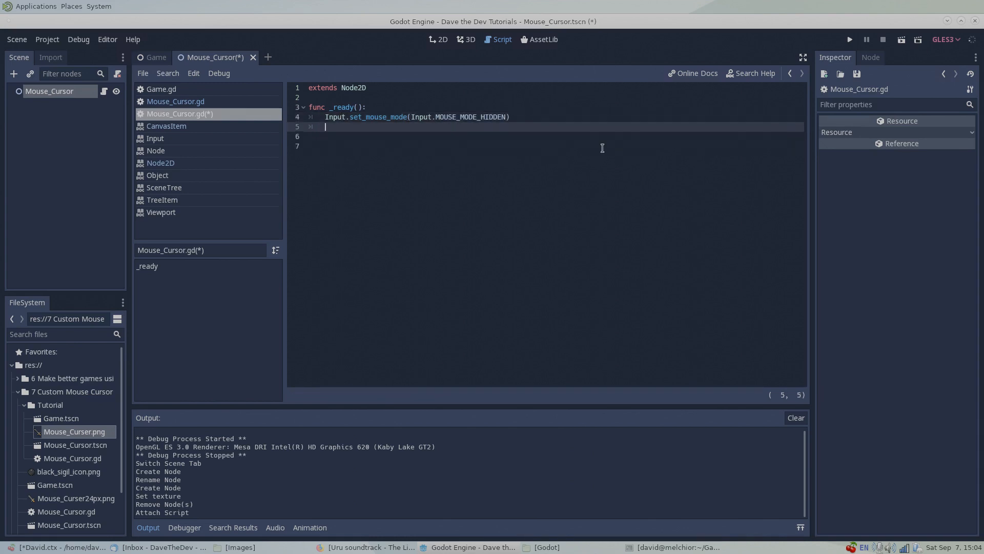
- Add func _process(delta) setting self.position to the global mouse position
type("func")
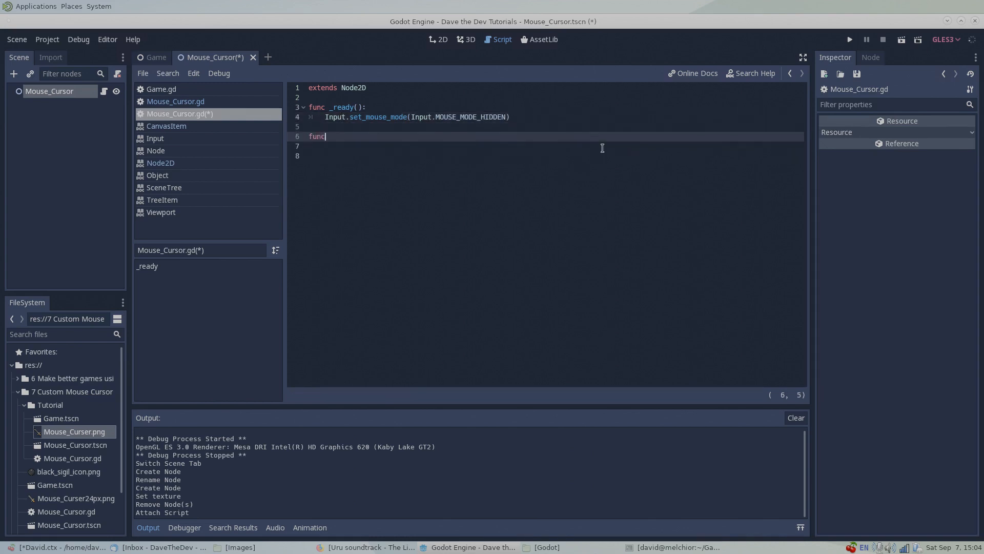
type("_process(delta):")
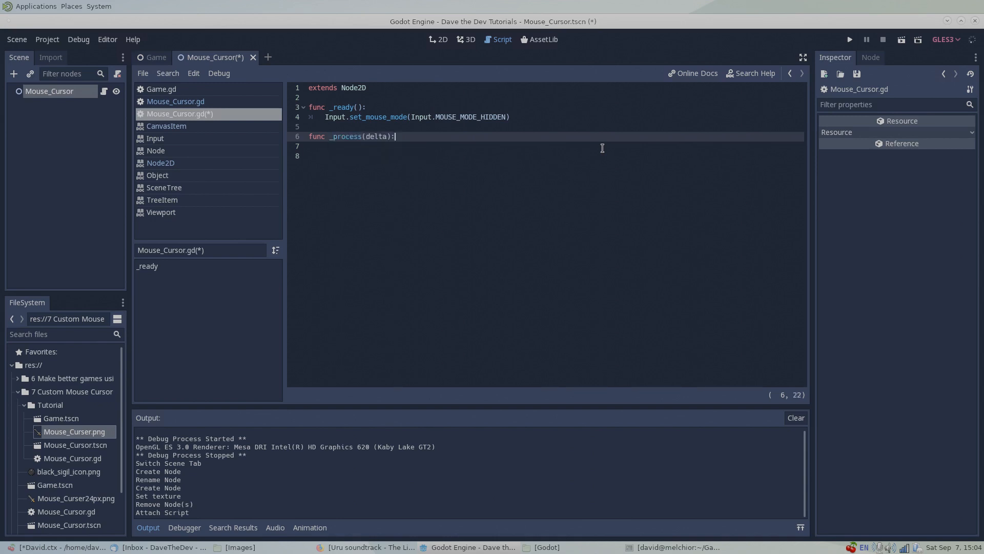
type("self")
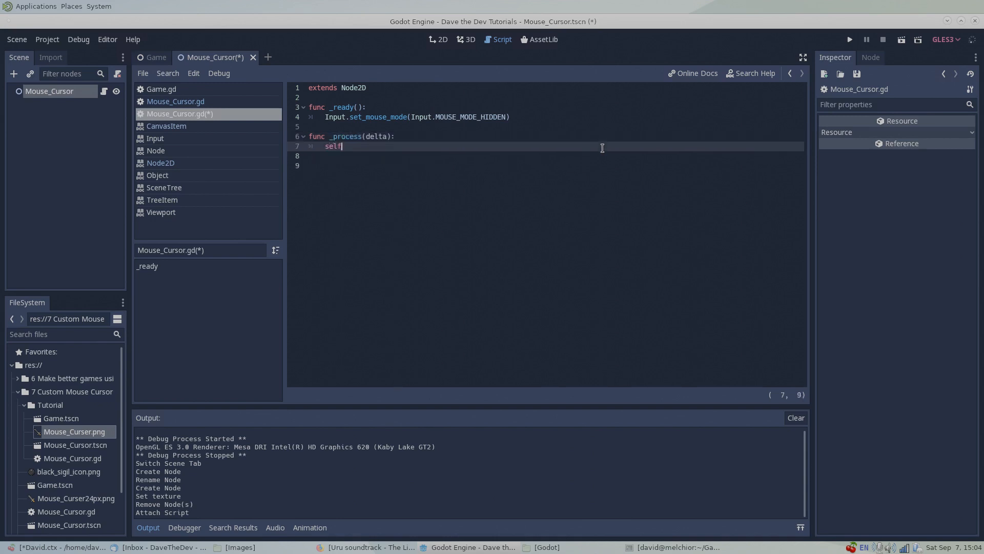
type(".position")
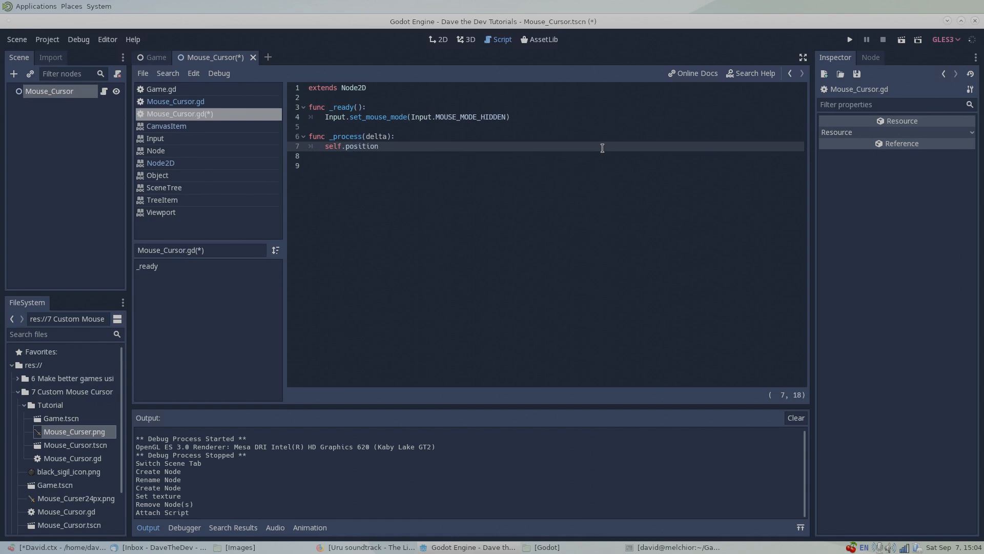
type("= self.")
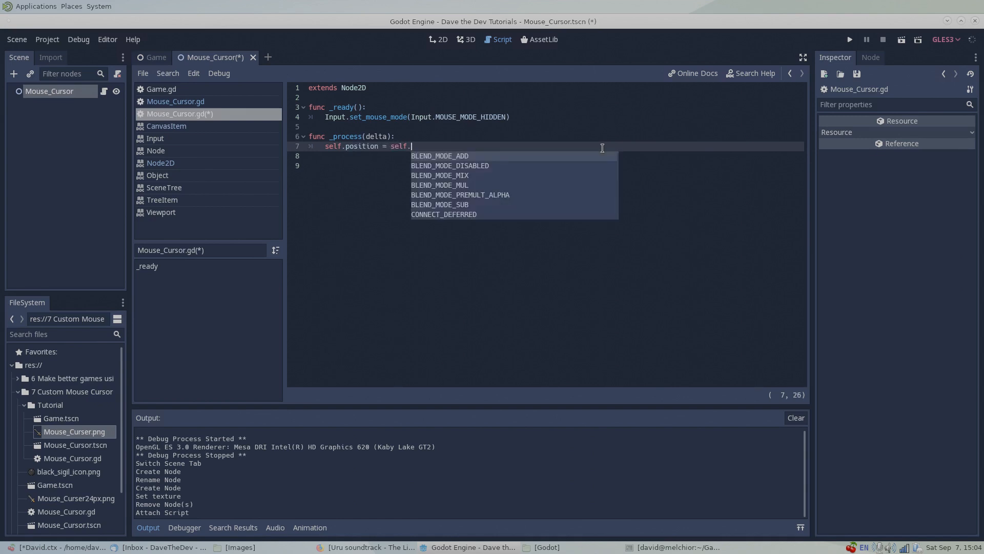
type("get_mou")
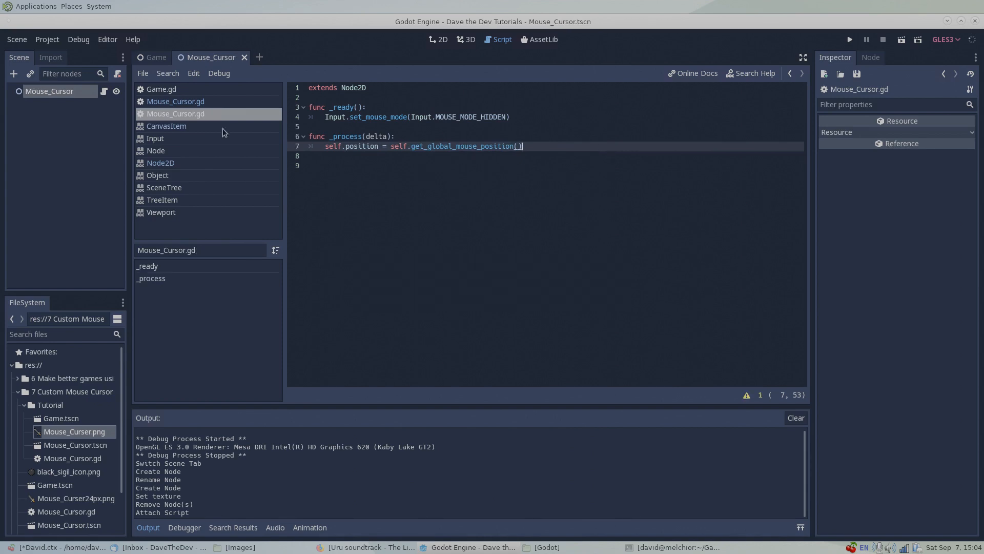
- Add a Sprite child to Mouse_Cursor showing Mouse_Curser.png and save the scene
left_click(439, 39)
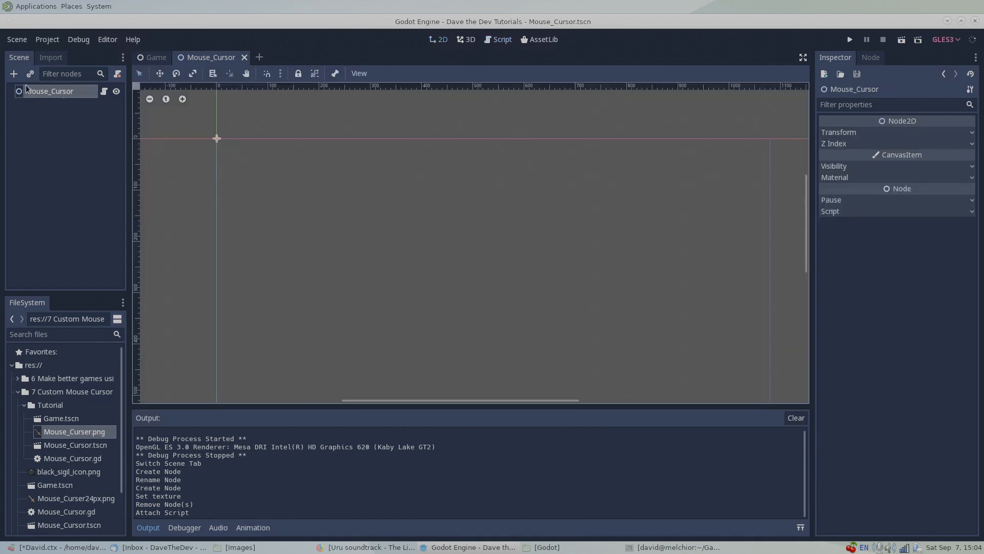
left_click(15, 73)
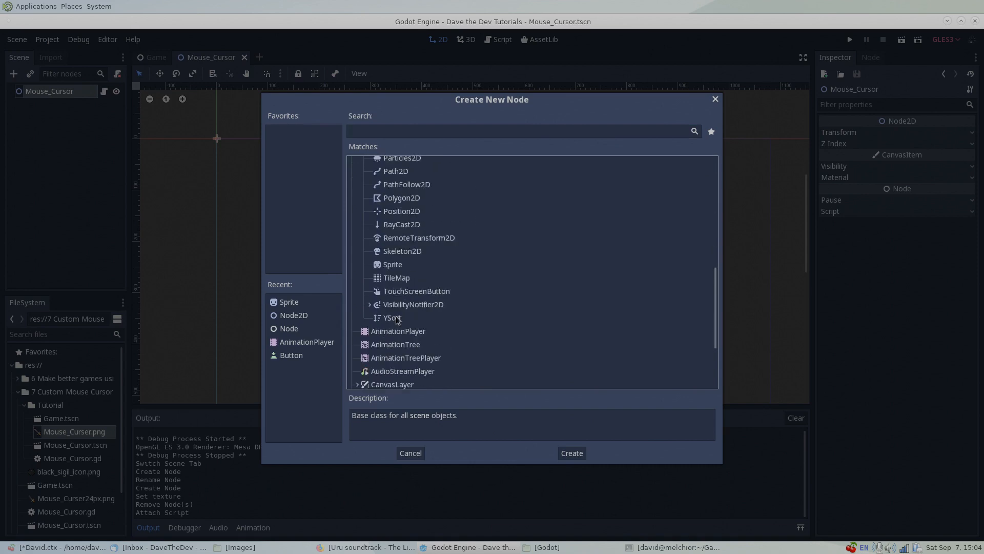
left_click(572, 454)
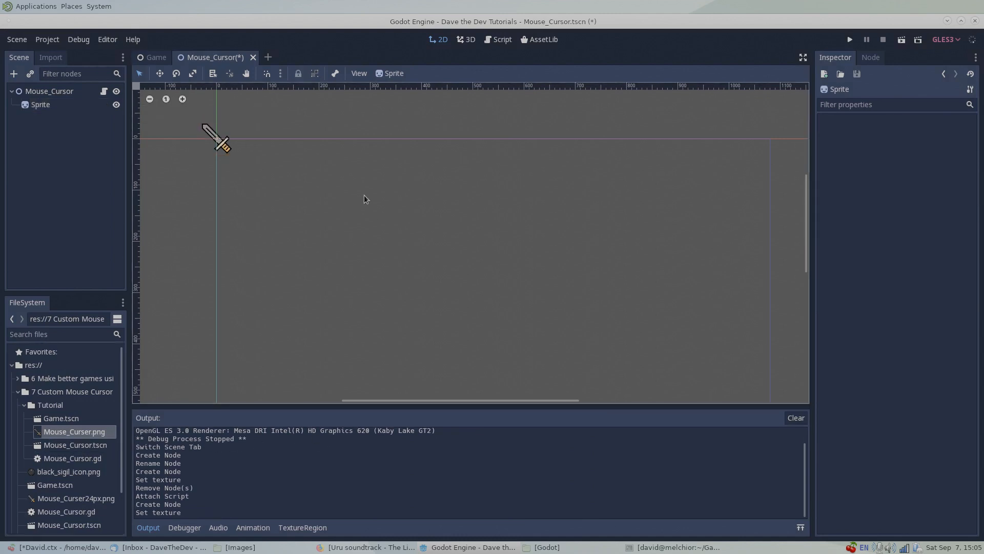
left_click(849, 39)
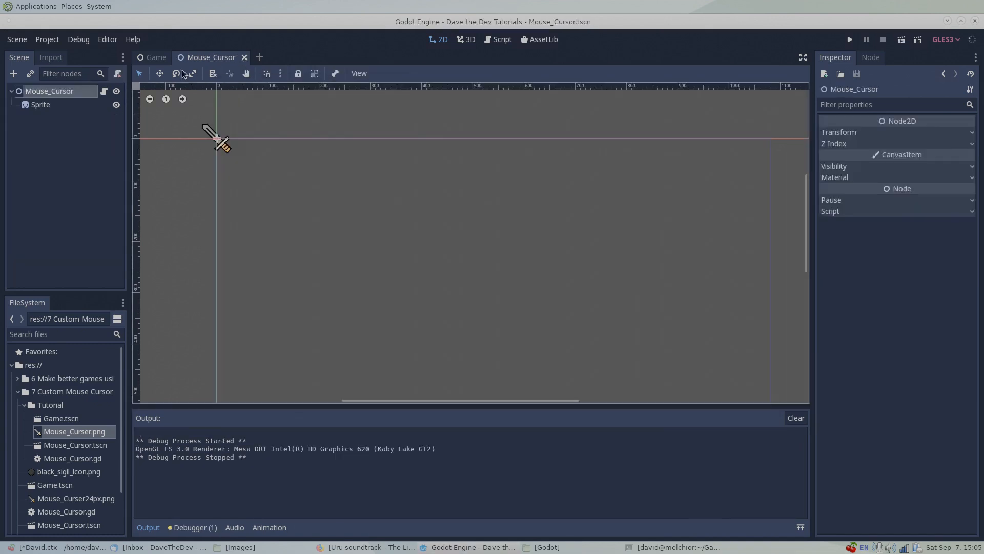
- Instance Mouse_Cursor.tscn as a child of the Game node
left_click(156, 57)
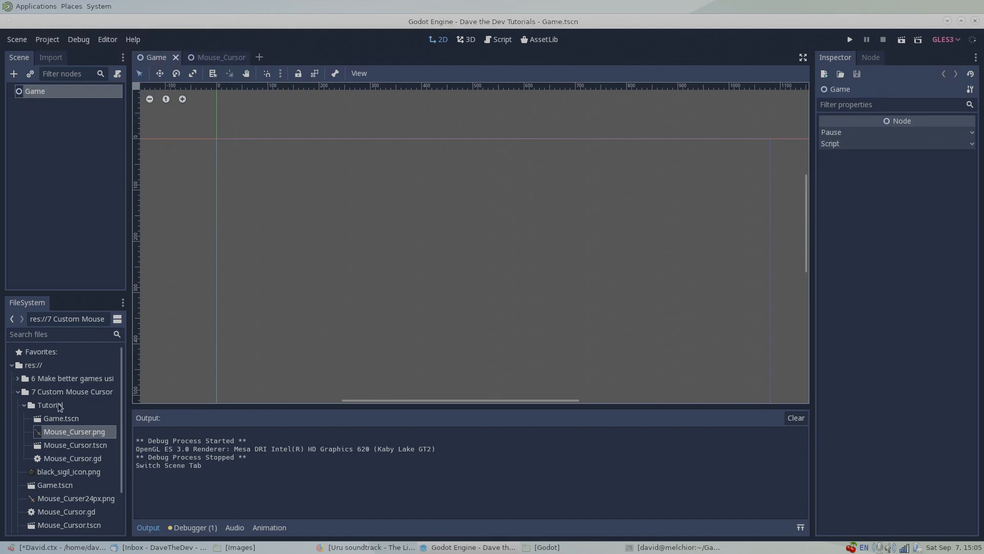
left_click(75, 445)
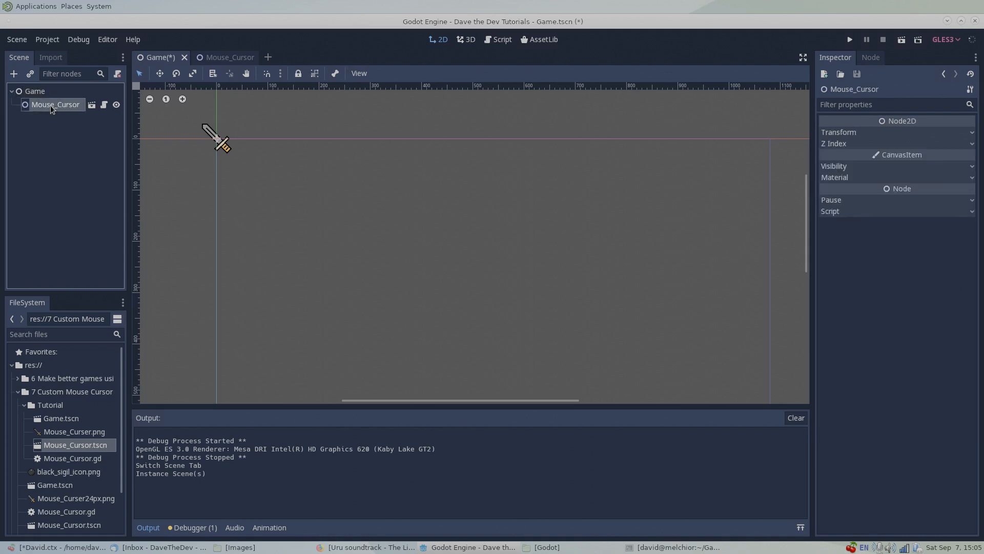
left_click(849, 39)
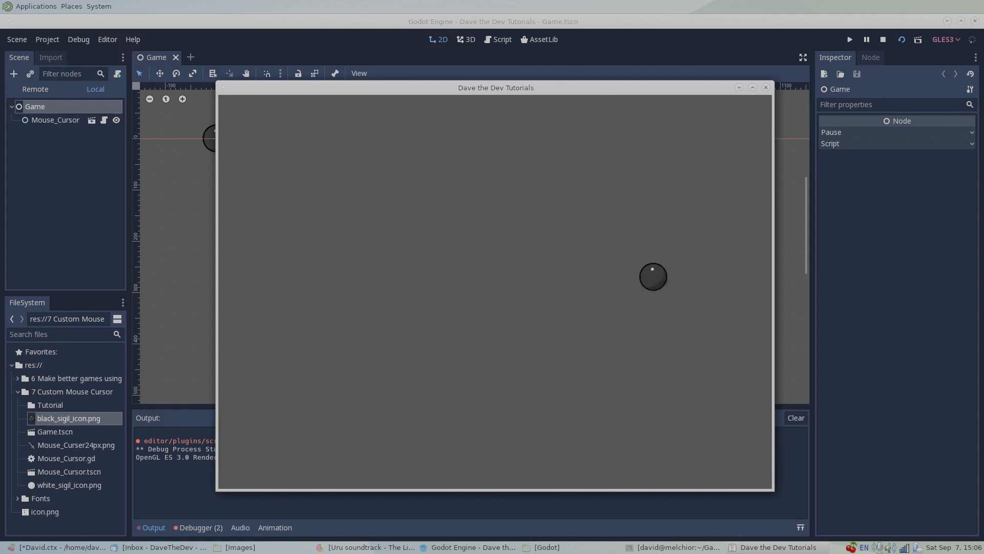
mouse_move(410, 351)
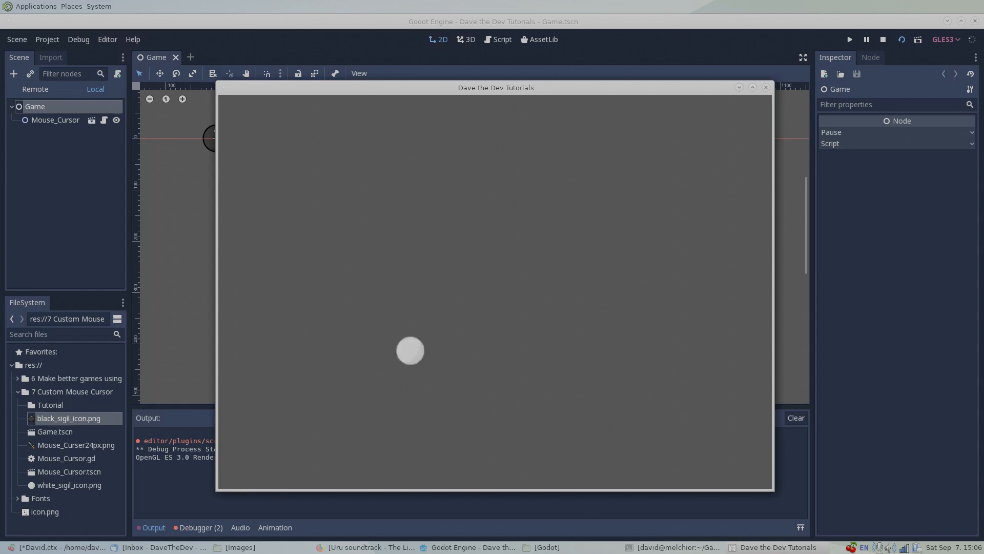
mouse_move(589, 256)
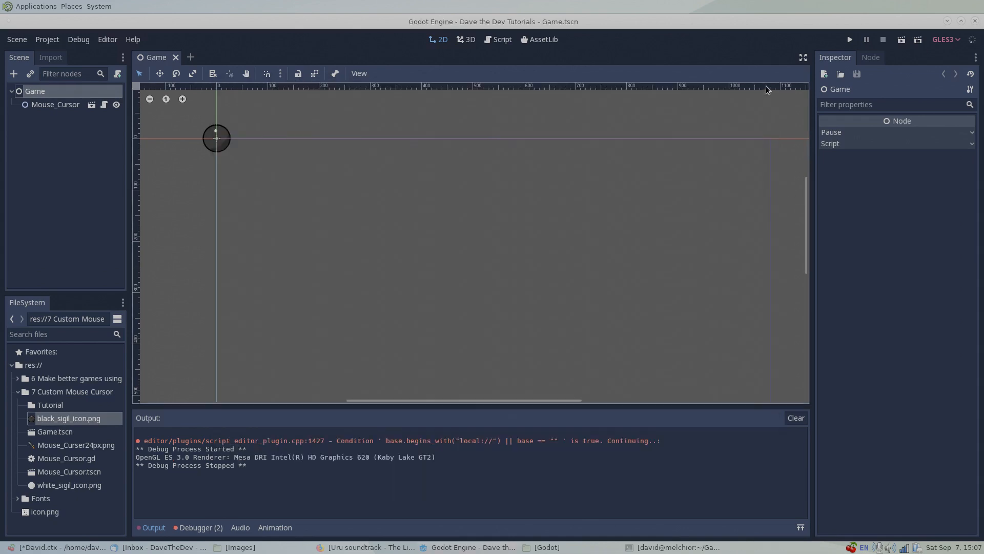
- Open Mouse_Cursor.gd showing the white/black sigil texture-swap code
left_click(55, 105)
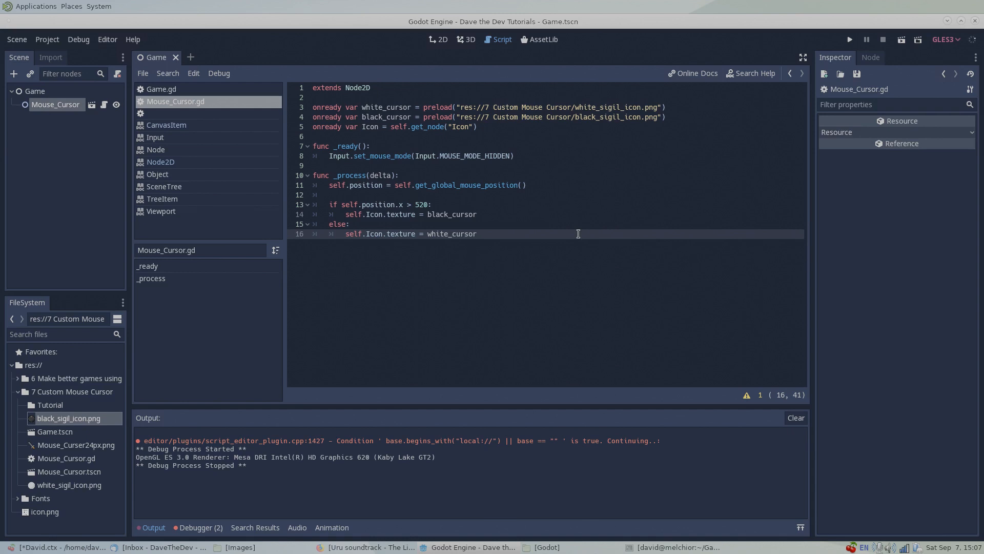
left_click(478, 234)
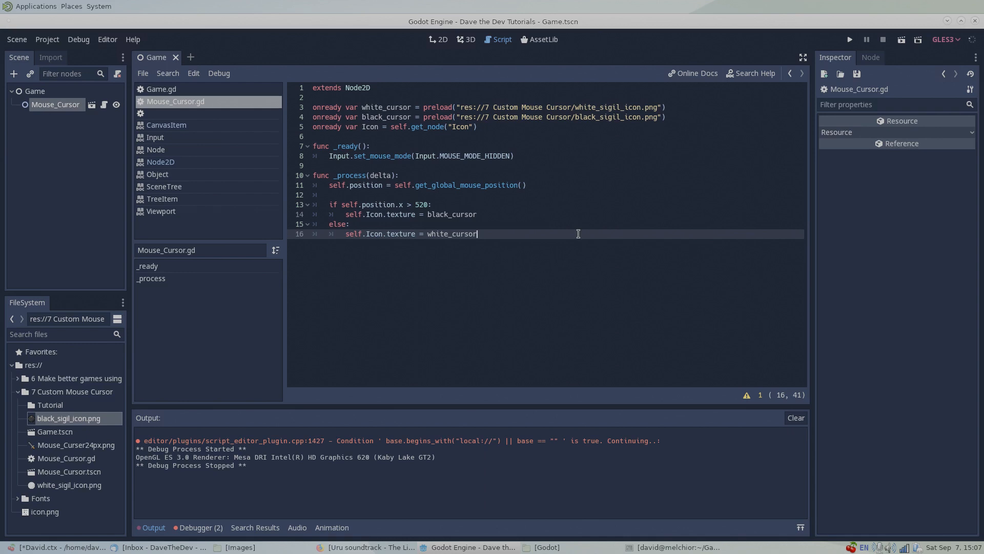
left_click(849, 39)
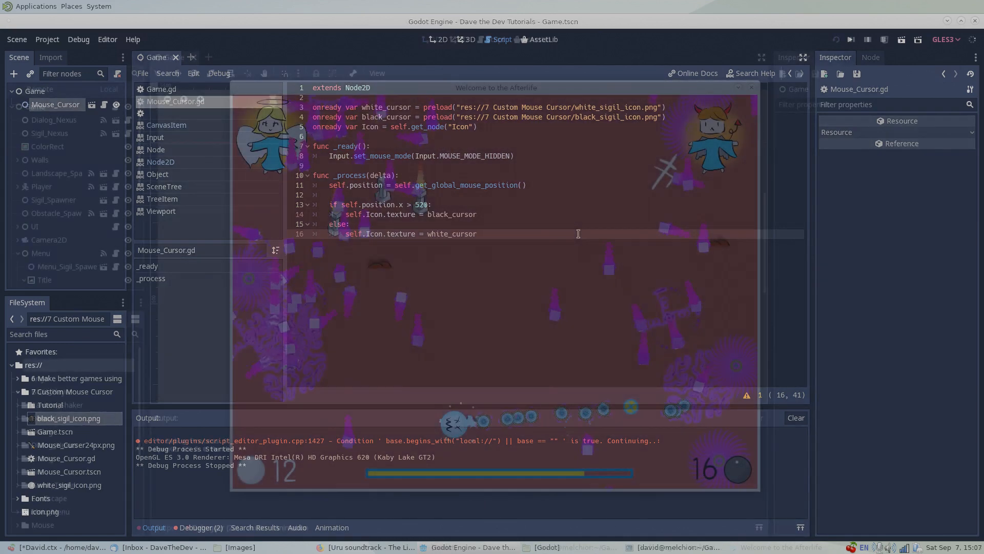